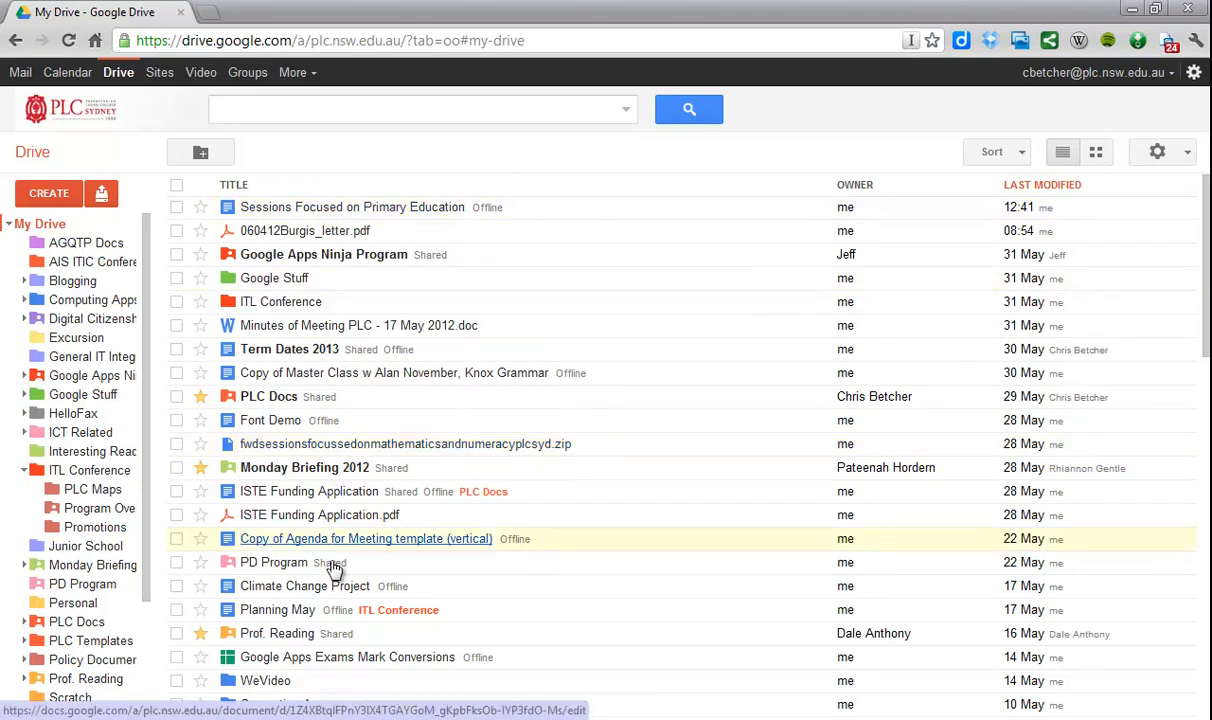
mouse_move(526, 464)
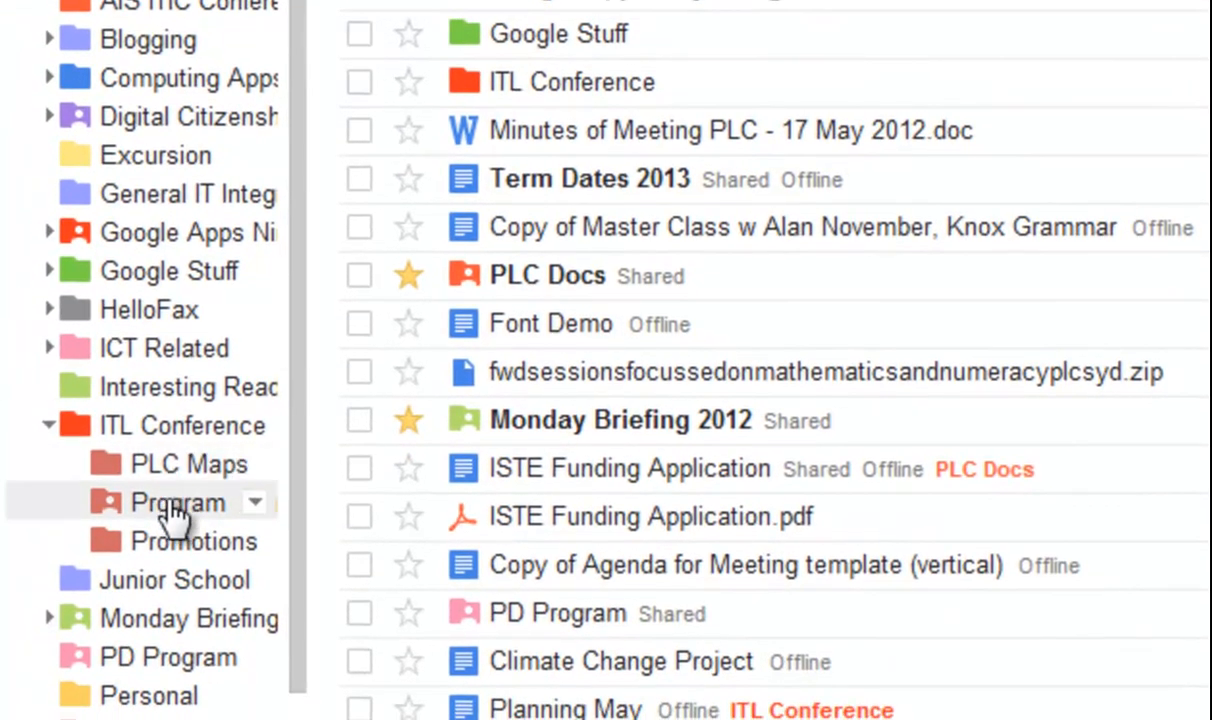
mouse_move(232, 524)
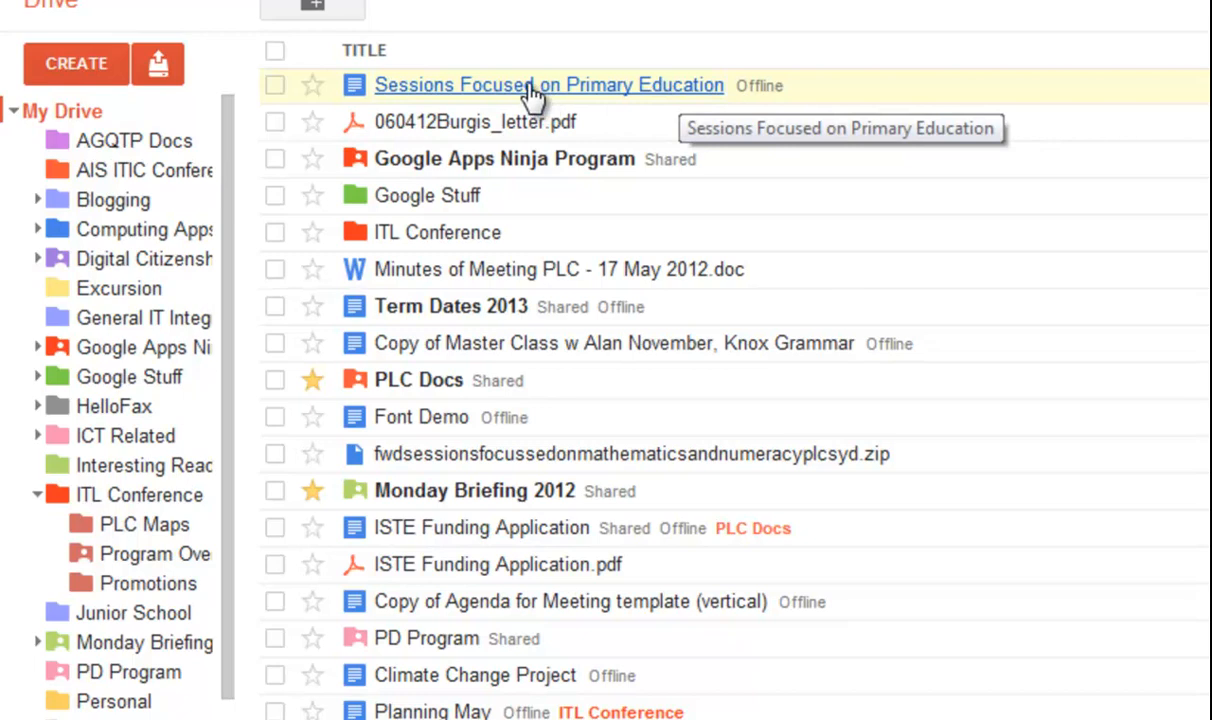
Open 'Sessions Focused on Primary Education' from Drive and focus the document body
click(520, 84)
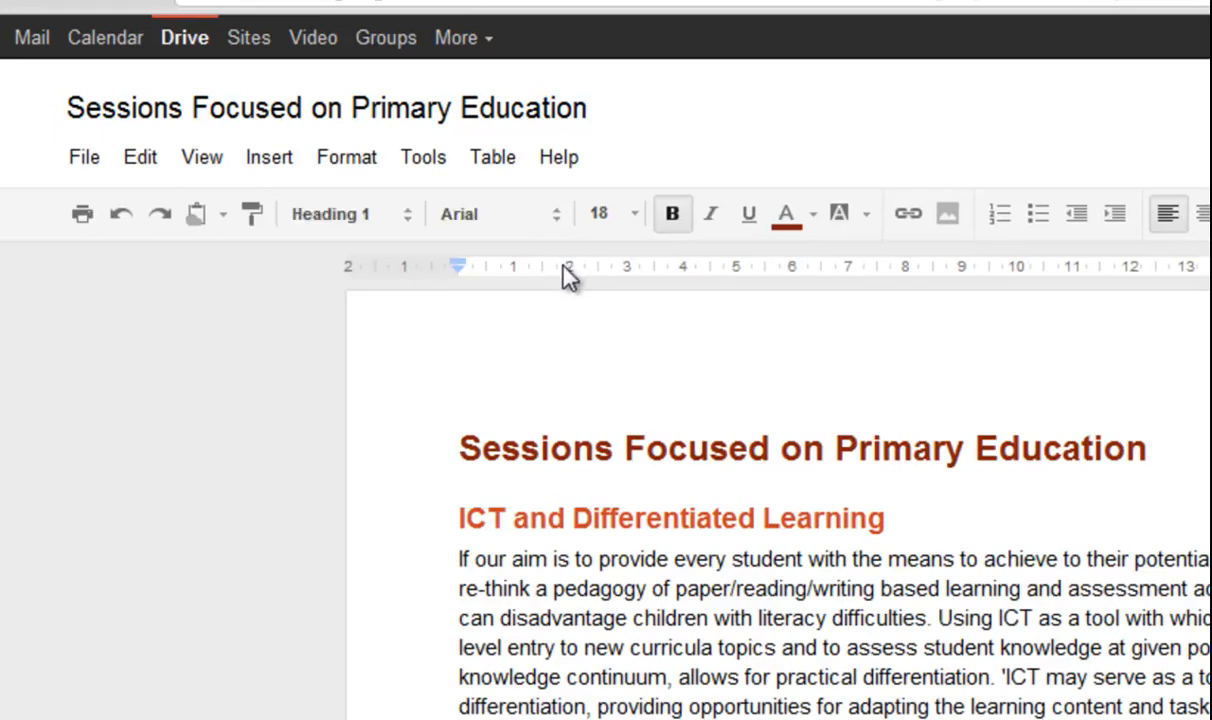
click(460, 448)
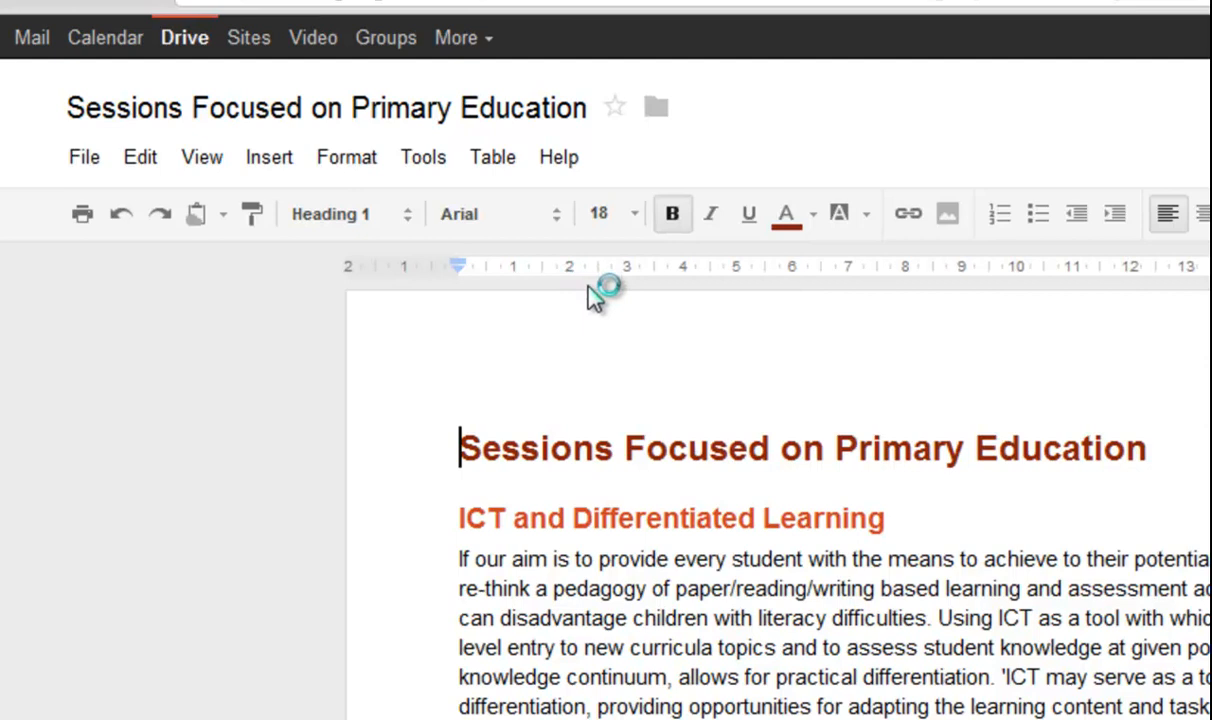
mouse_move(656, 108)
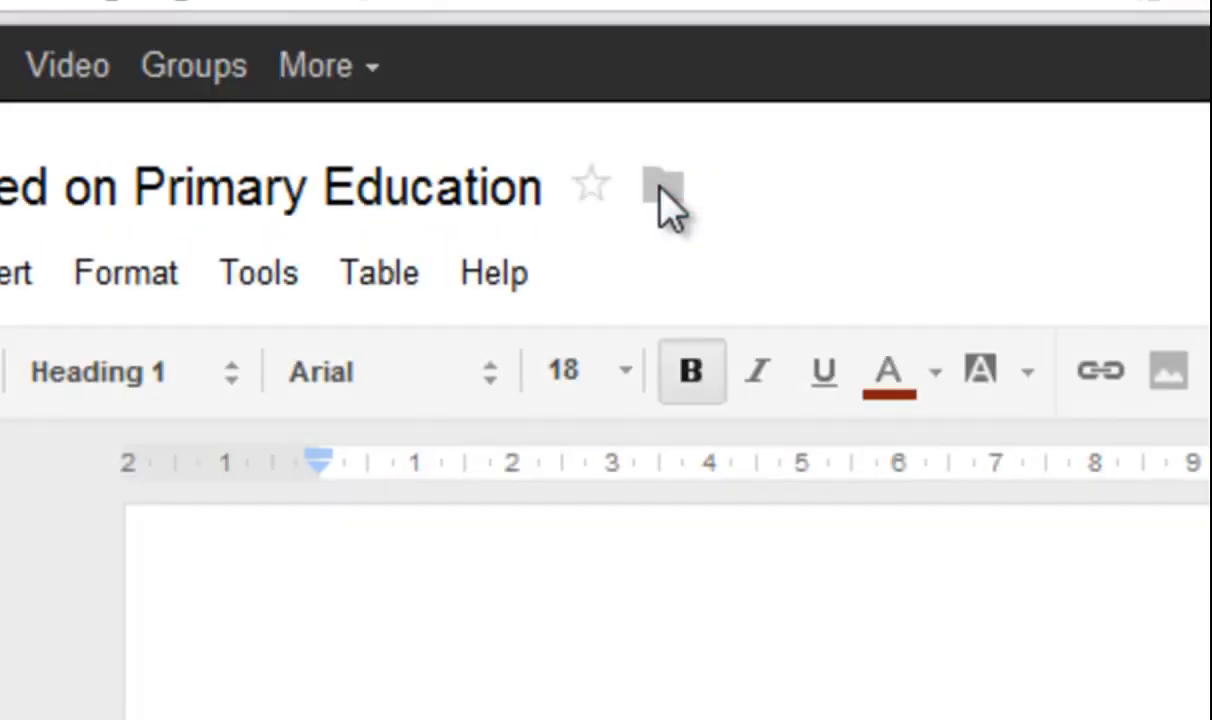
In the Organise dialog, select ITL Conference > Program Overviews as the destination folder
click(656, 188)
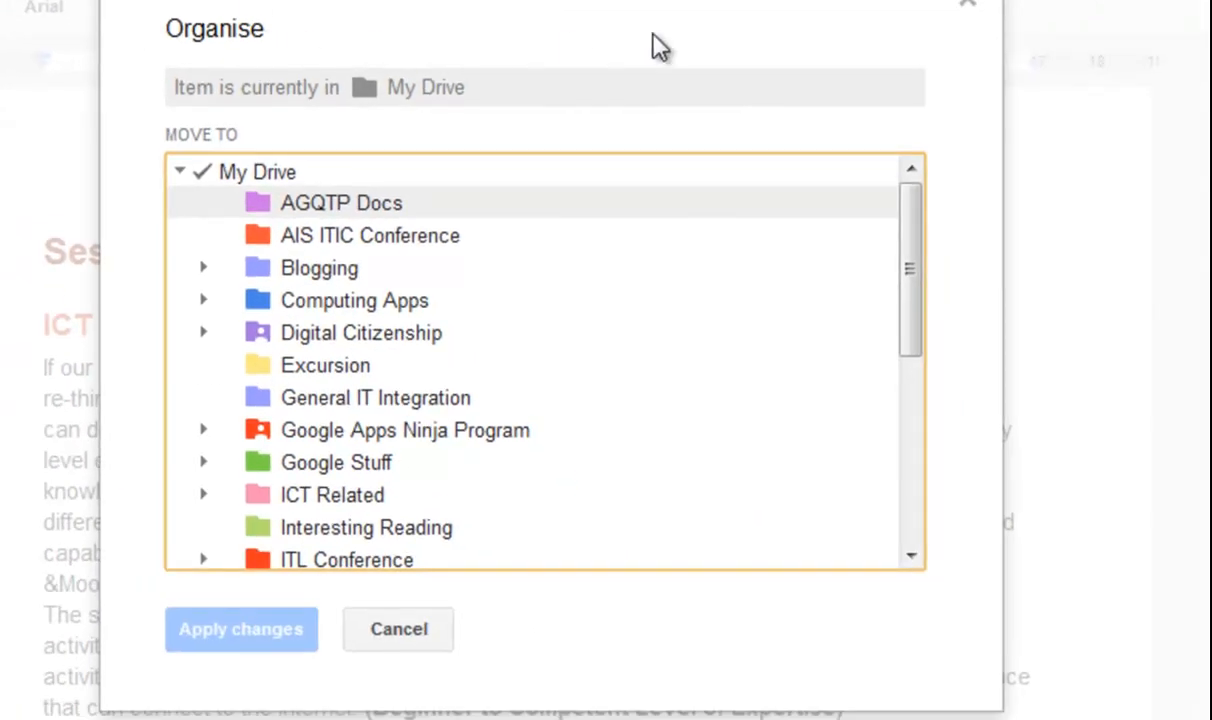
mouse_move(264, 200)
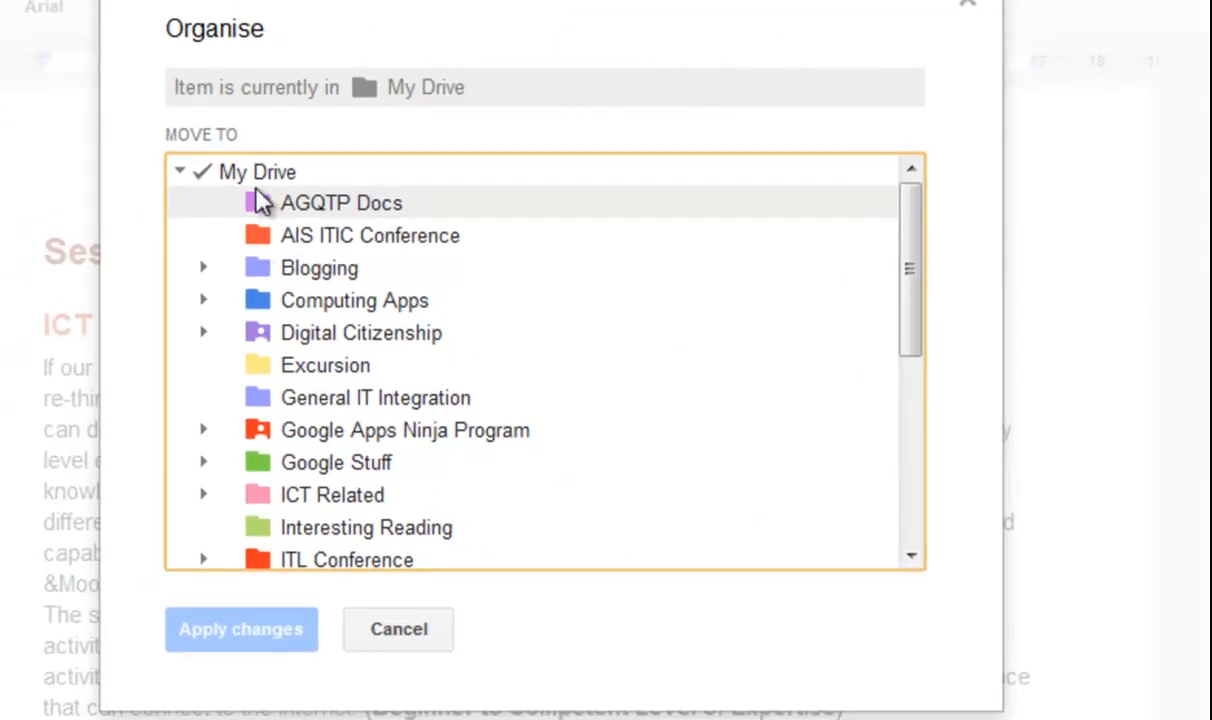
mouse_move(622, 406)
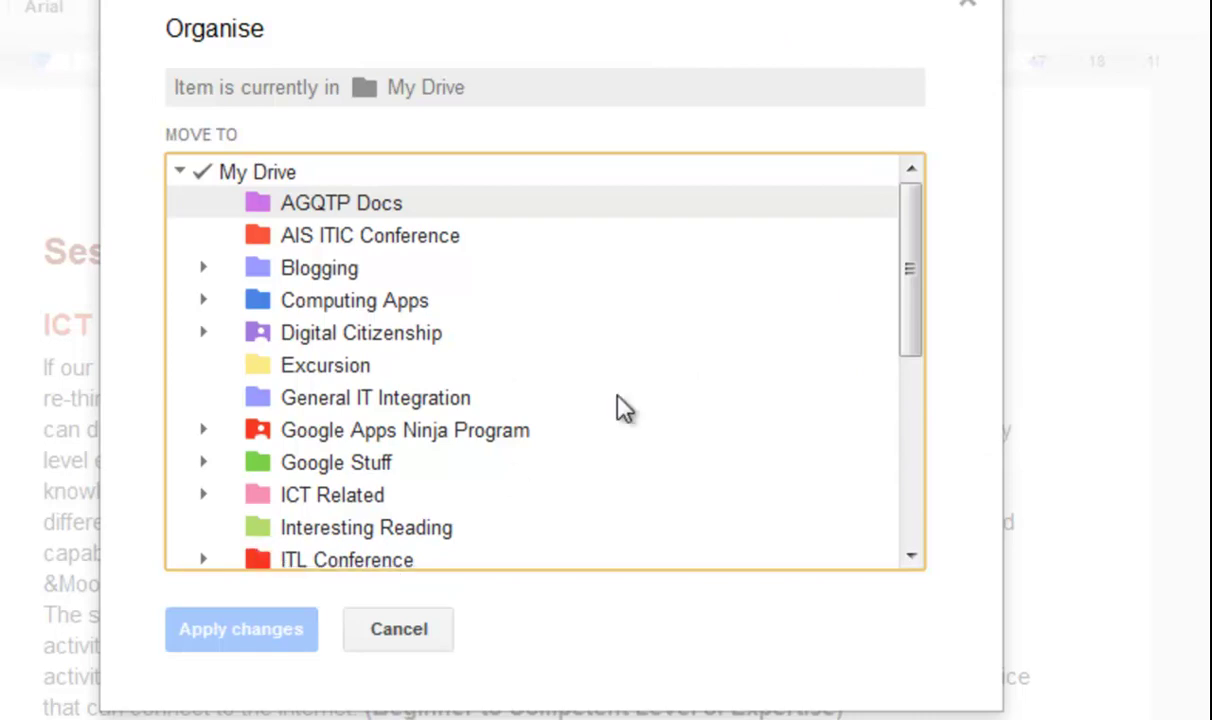
scroll(down, 3)
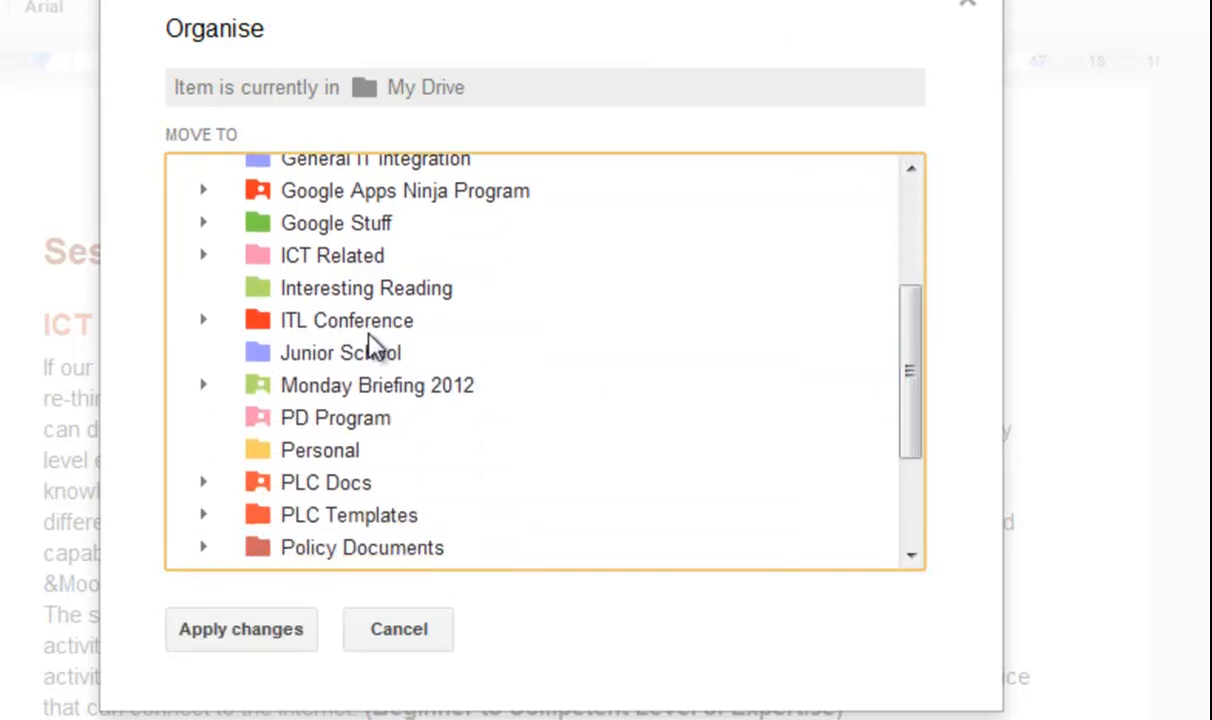
click(202, 320)
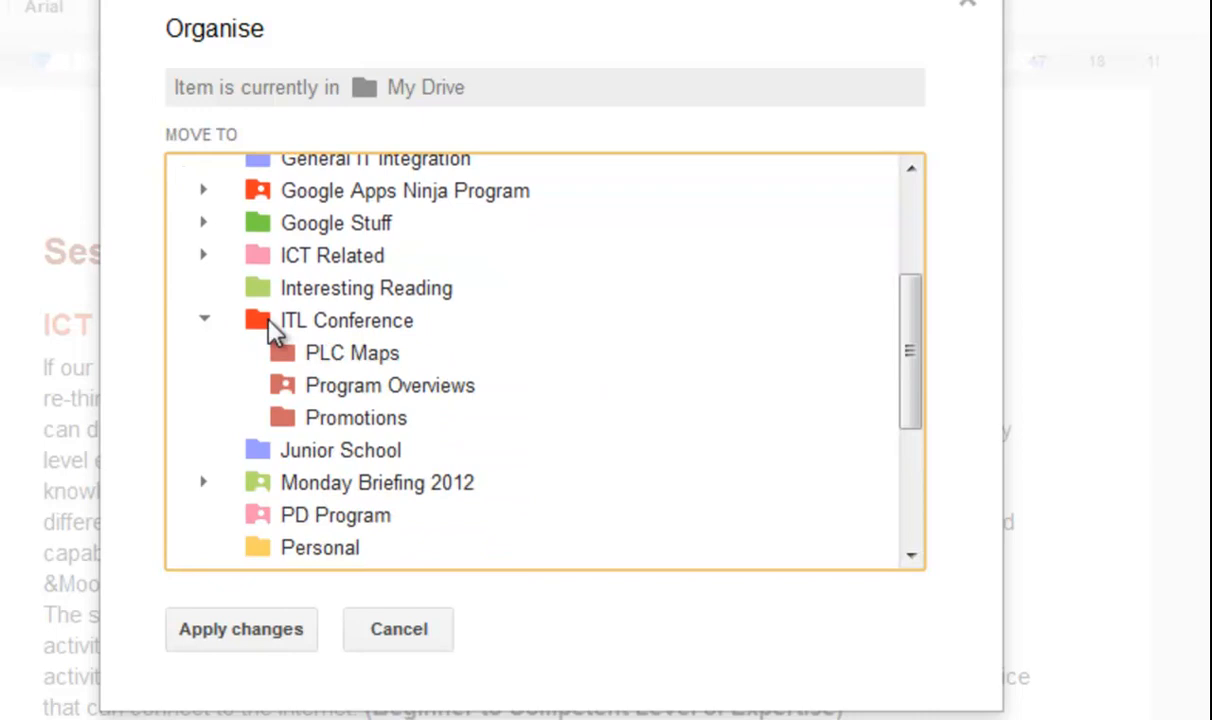
click(388, 384)
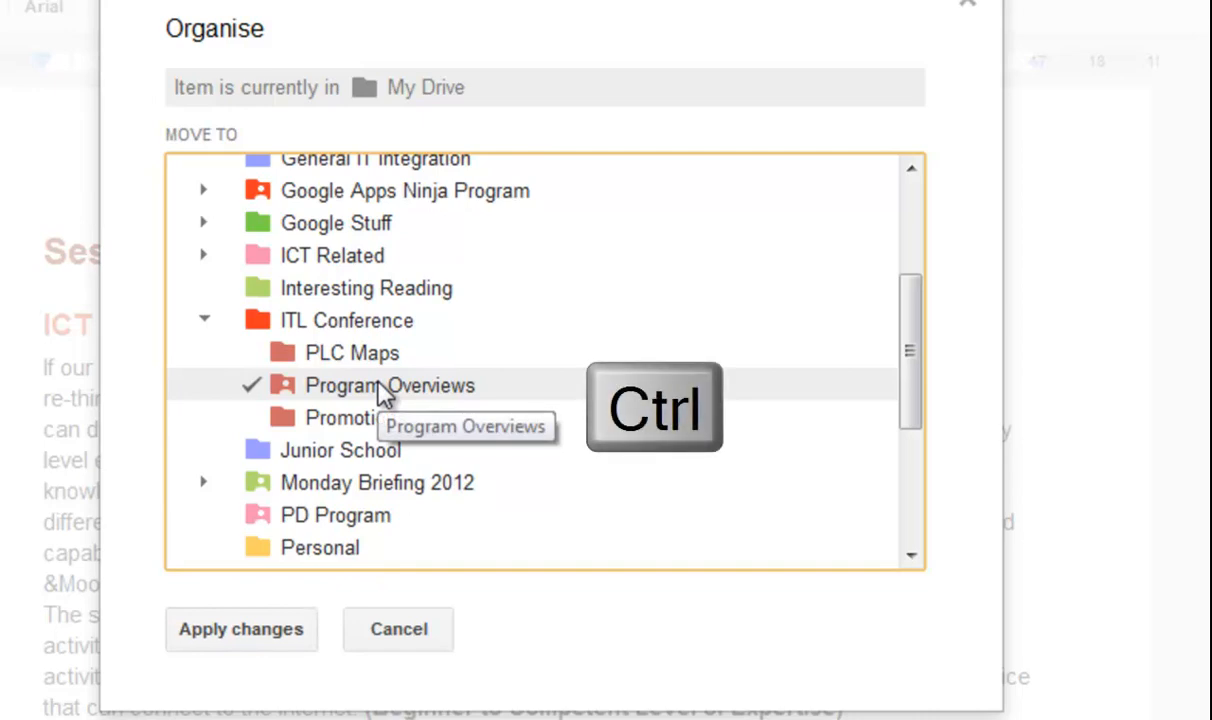
mouse_move(332, 264)
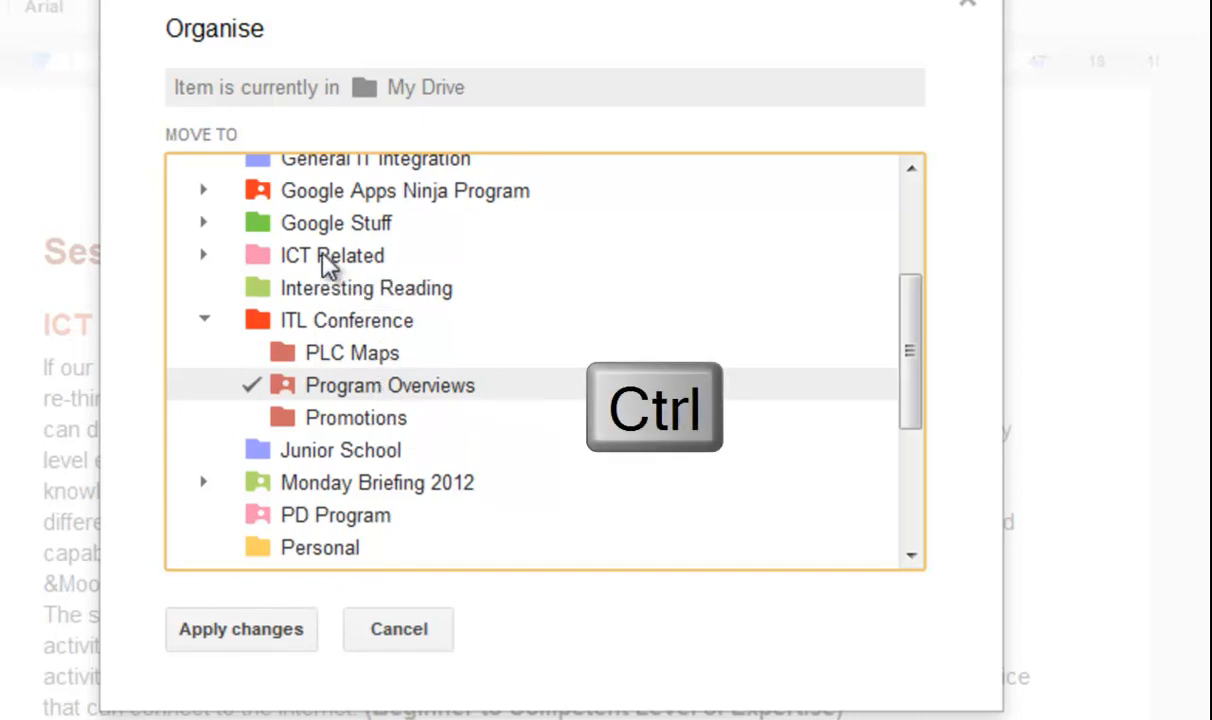
click(332, 256)
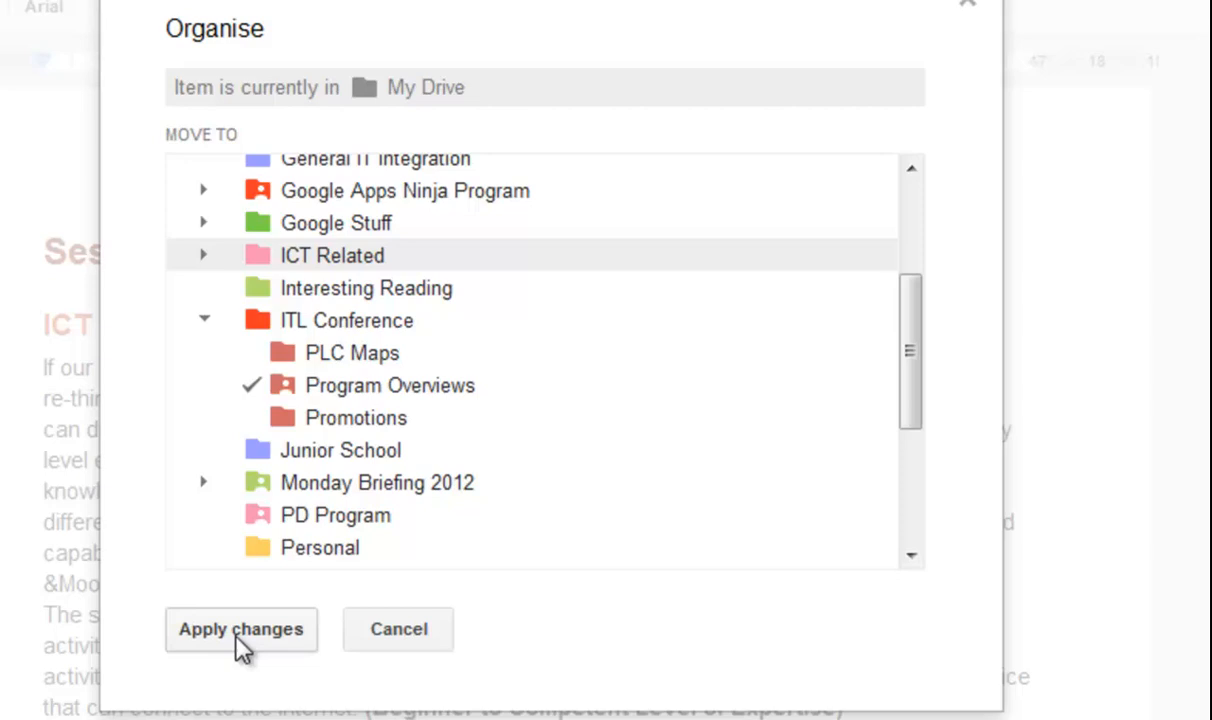
Apply the move, then view Program Overviews in Drive to confirm the document is there
click(240, 630)
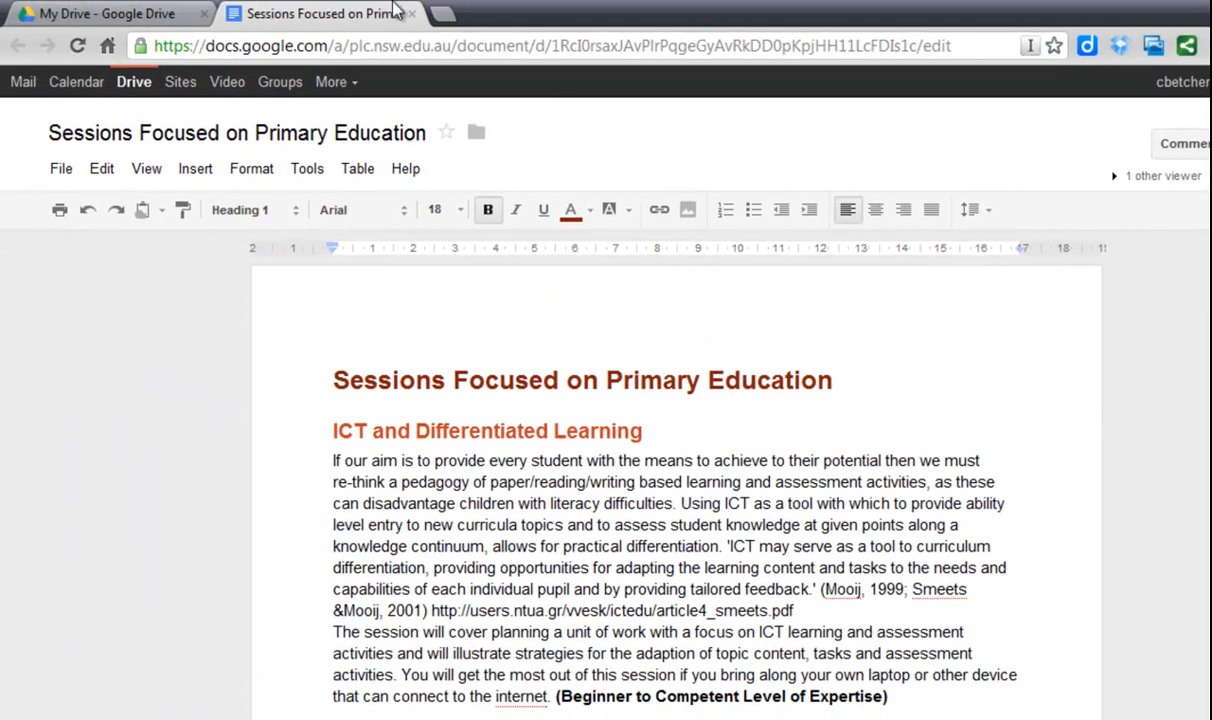
click(100, 12)
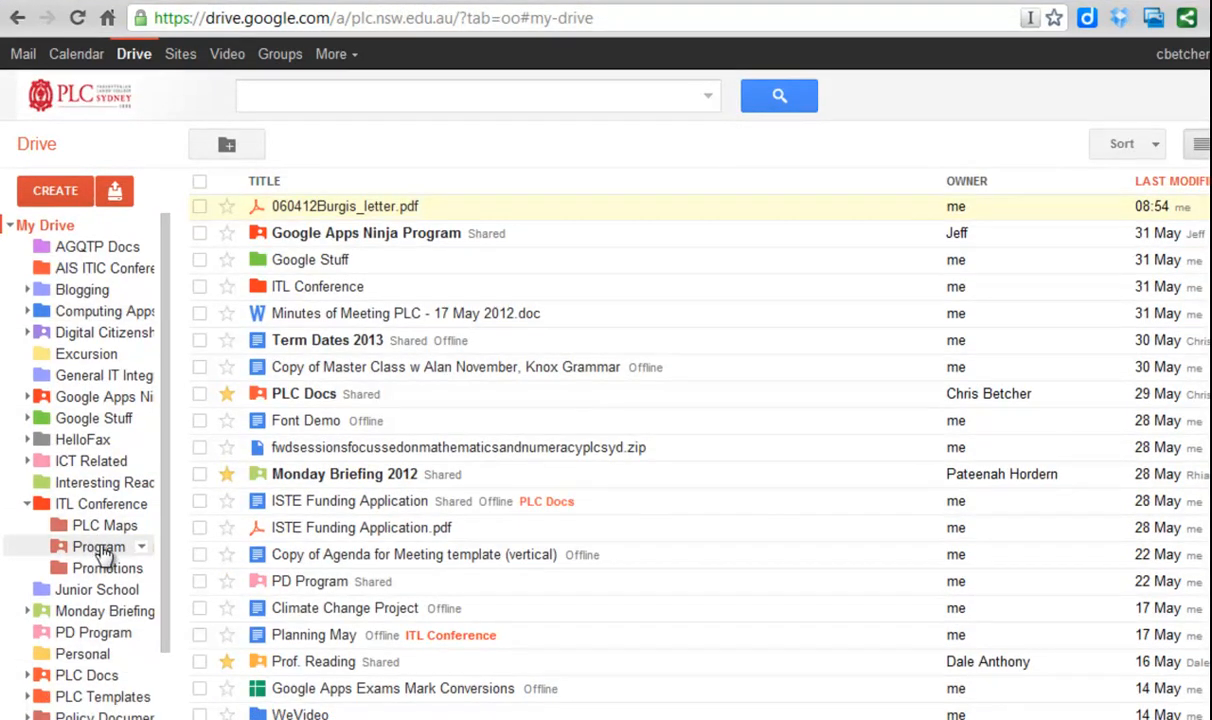
click(92, 546)
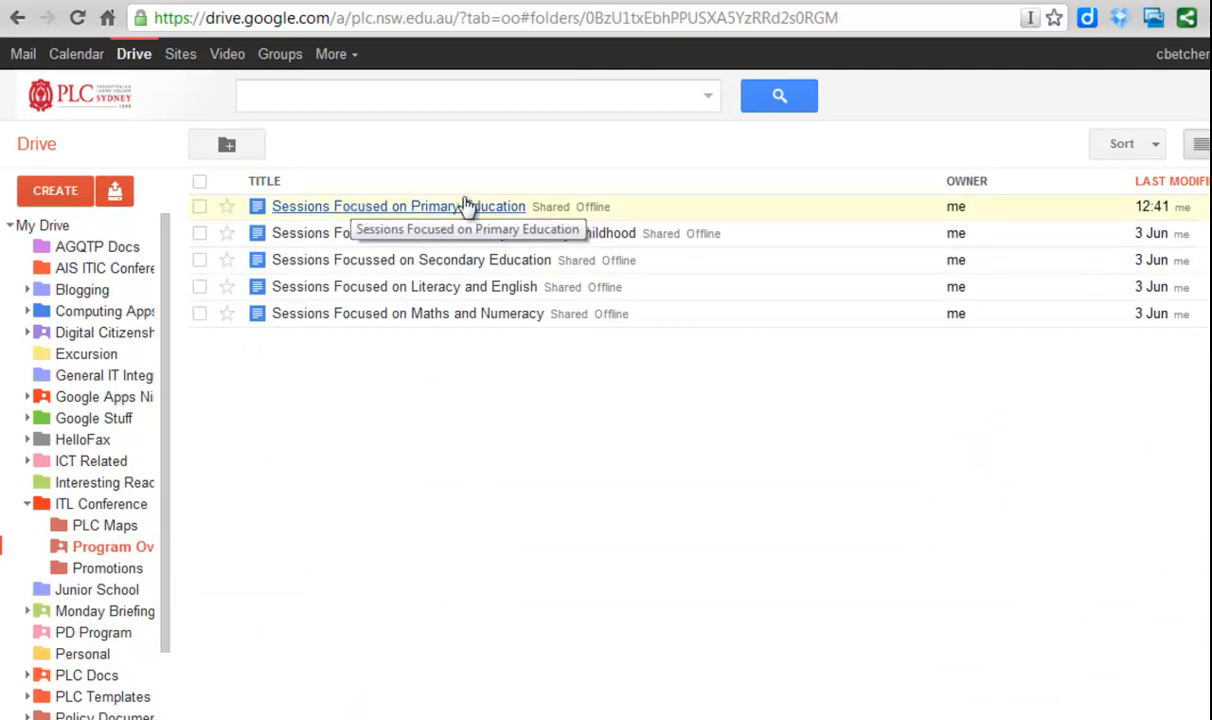